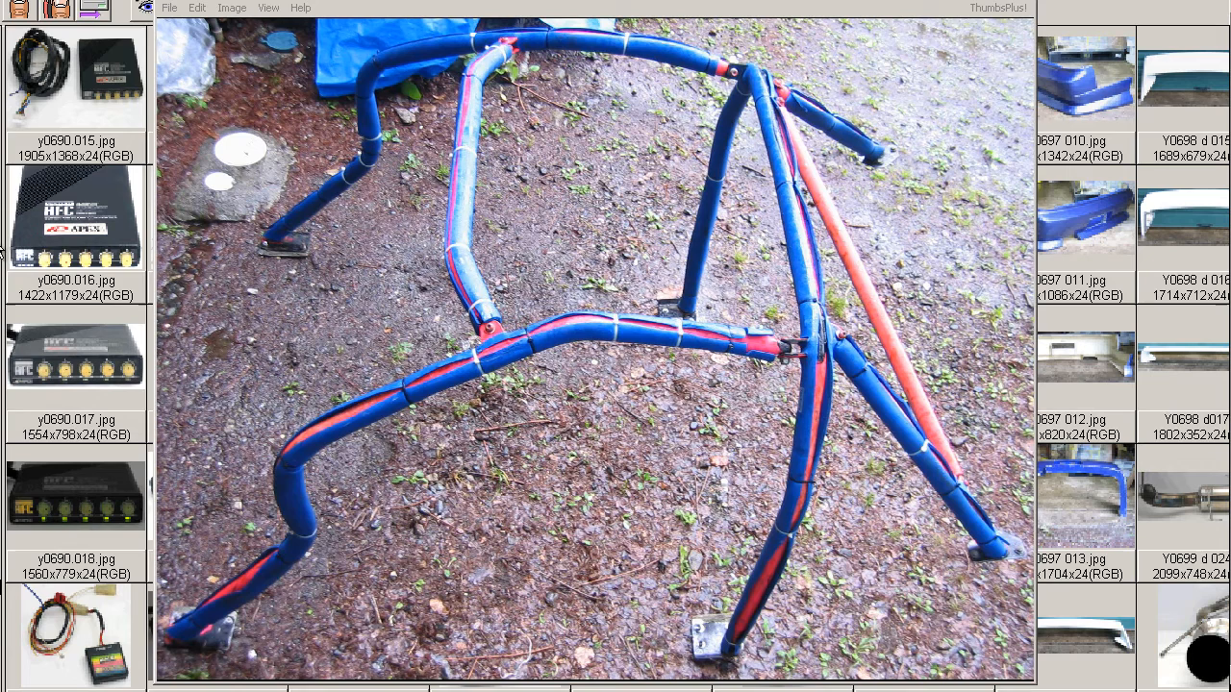
mouse_move(883, 159)
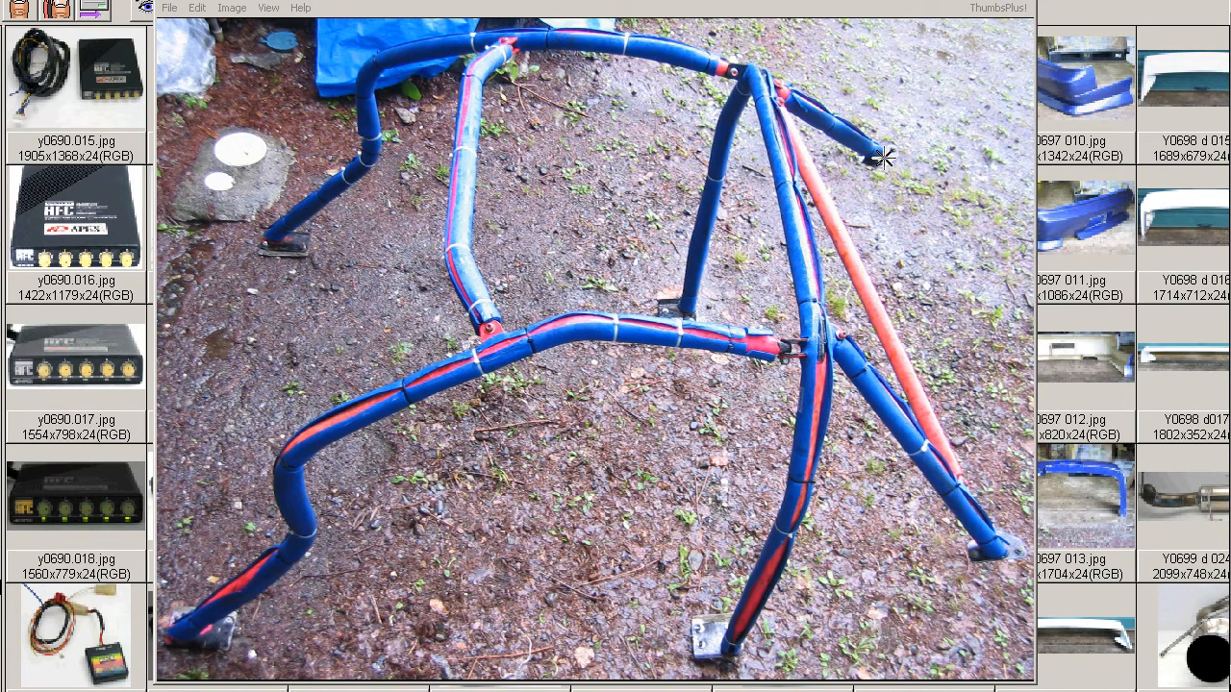
mouse_move(421, 310)
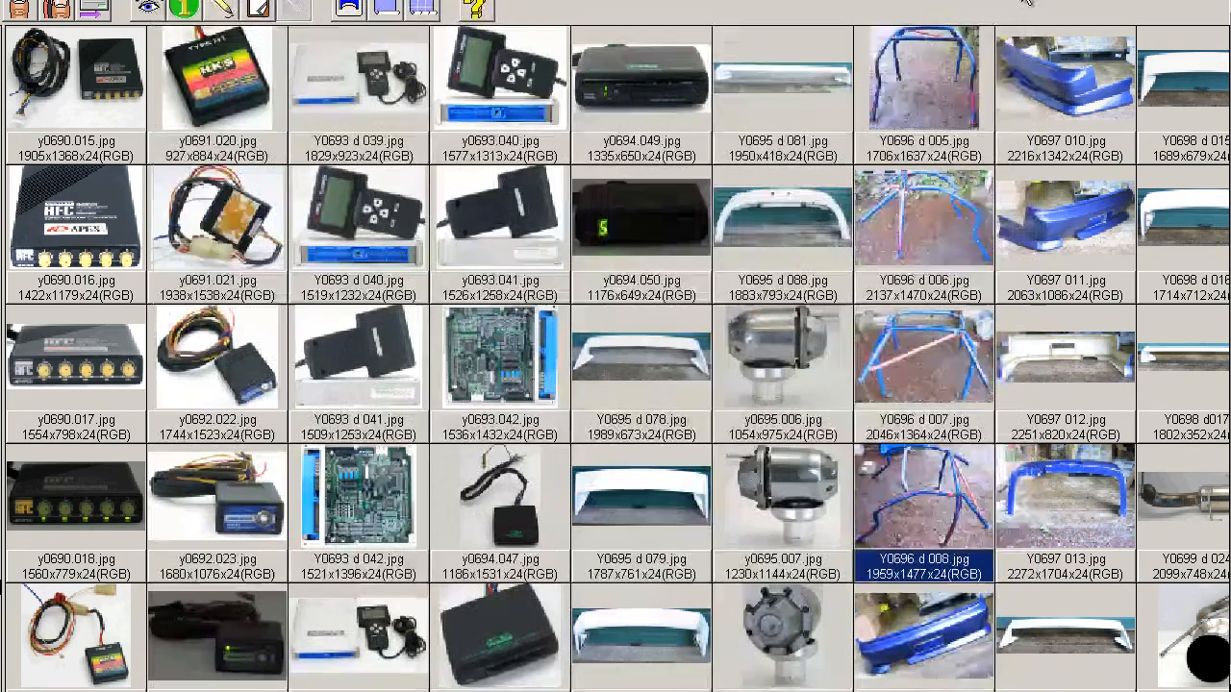
double_click(921, 79)
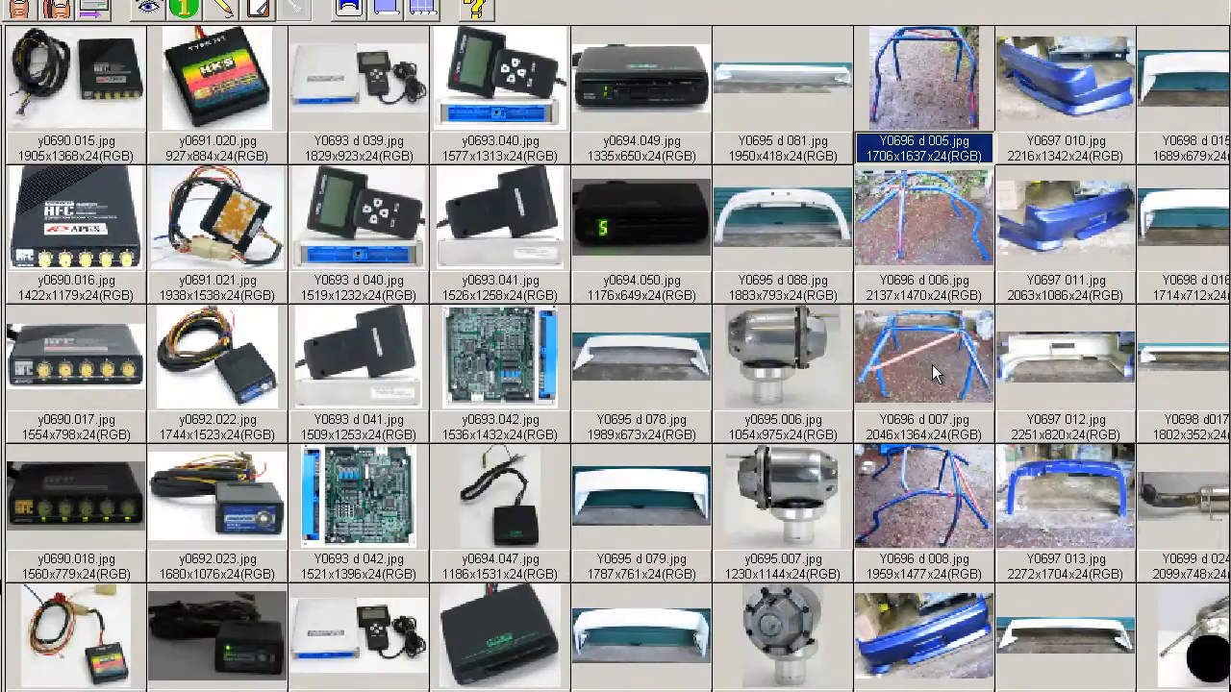
double_click(922, 356)
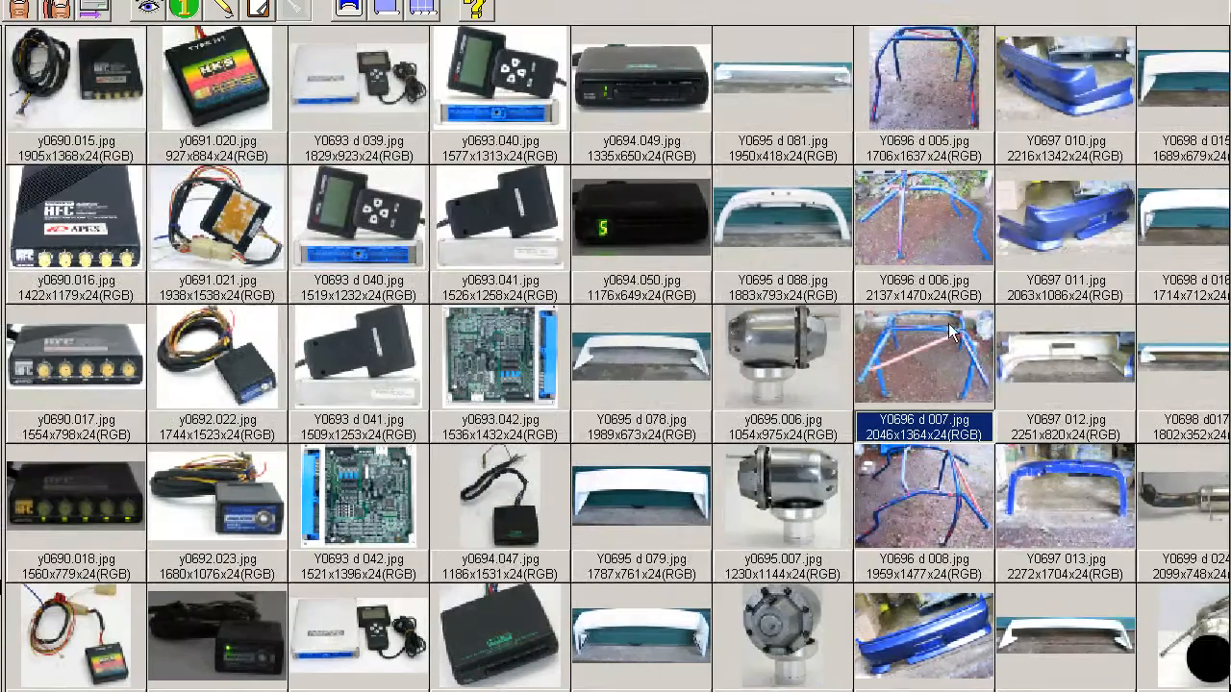
- Open roll cage photo Y0696 d 008, then photo Y0696 d 005 full size
double_click(922, 358)
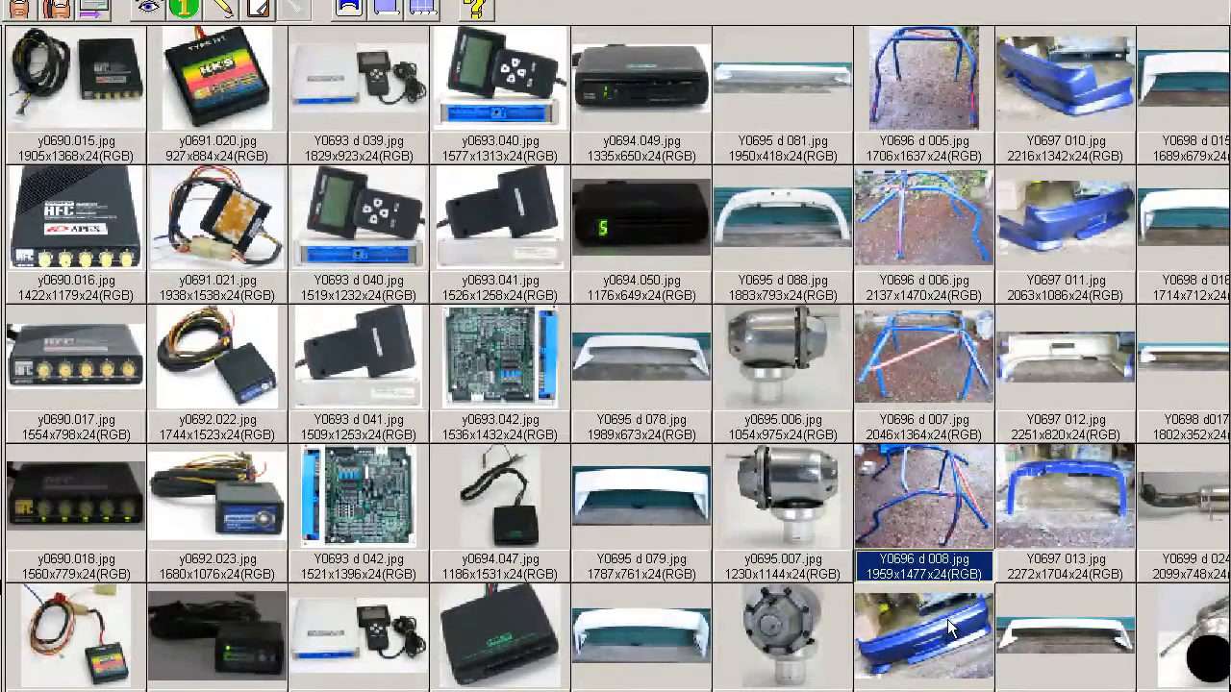
double_click(922, 79)
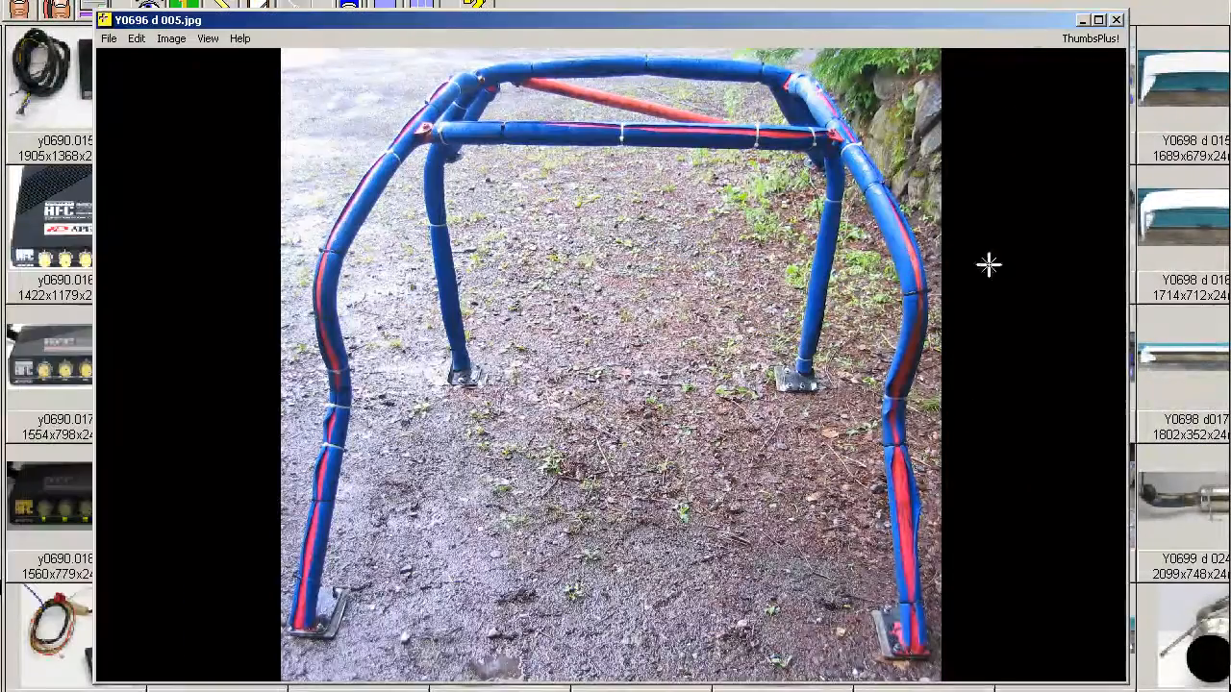